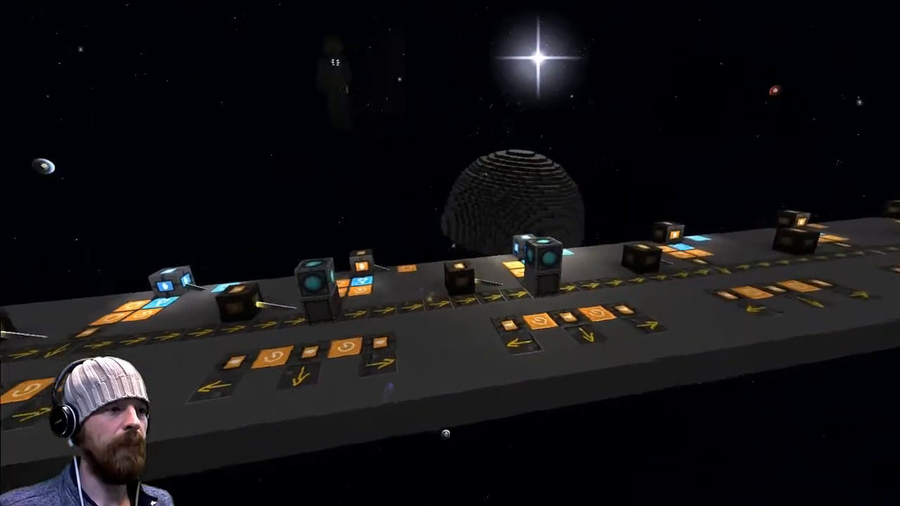
pyautogui.moveTo(450, 253)
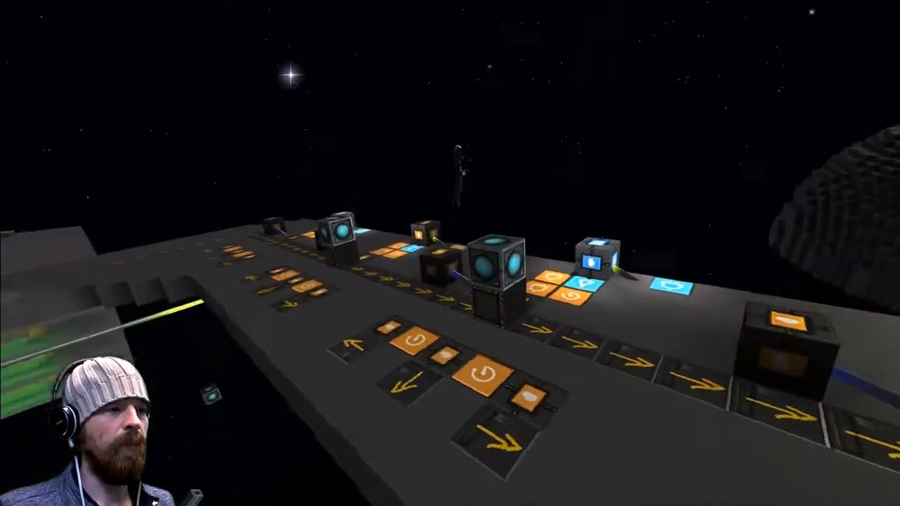